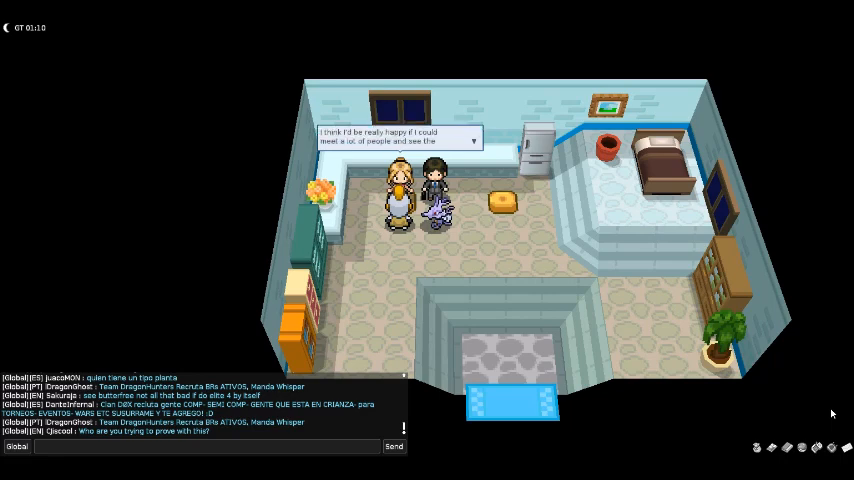
# Step: Open the Headline 1 forum profile card screenshot in Windows Photo Gallery
pyautogui.click(410, 140)
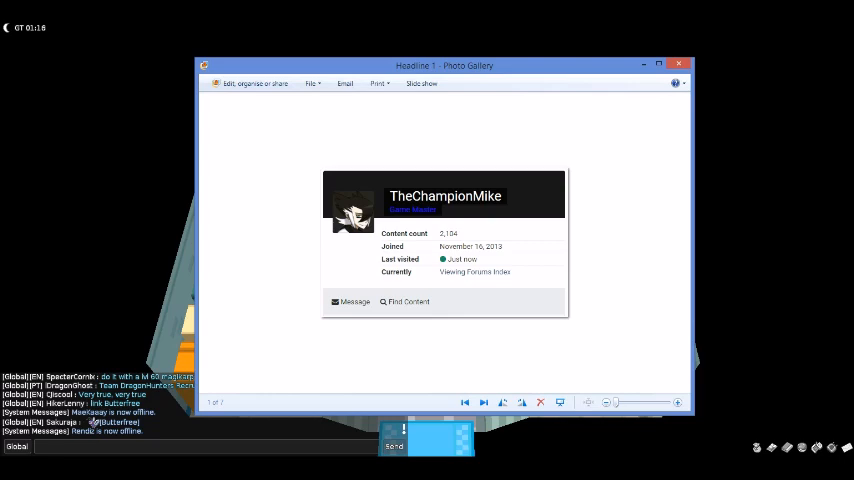
# Step: Advance through Headline 2 to the next member's profile card screenshot
pyautogui.click(484, 402)
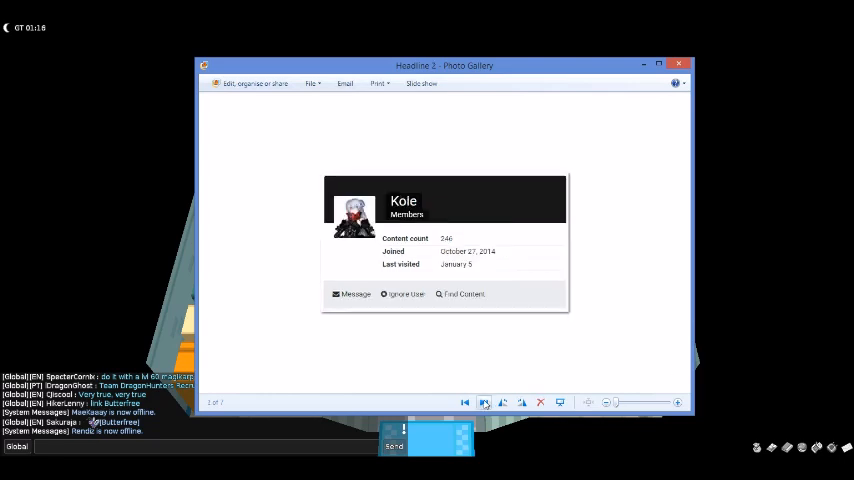
pyautogui.moveTo(715, 328)
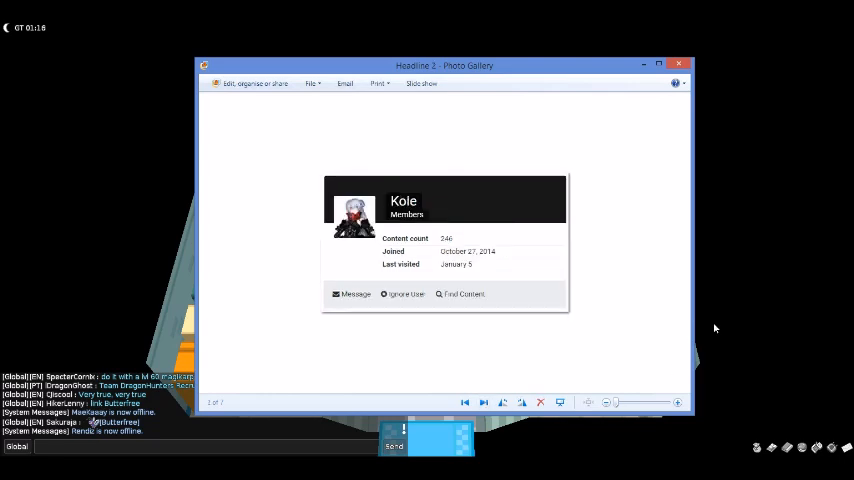
pyautogui.click(486, 402)
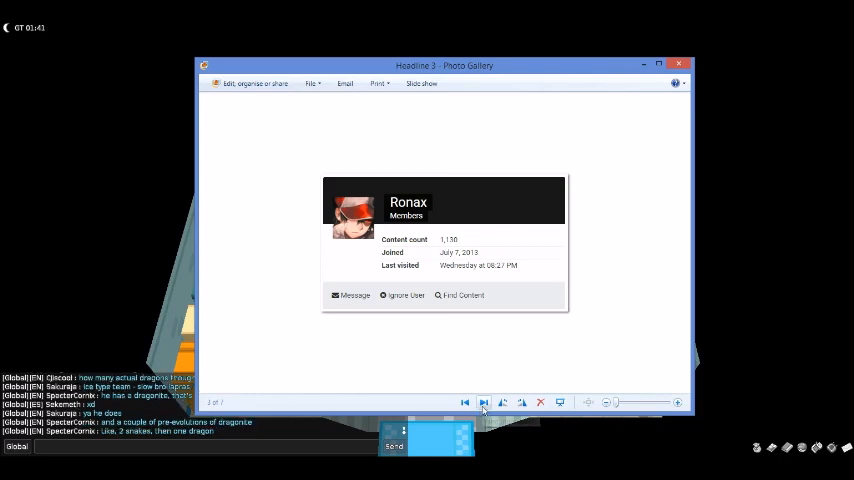
pyautogui.click(484, 402)
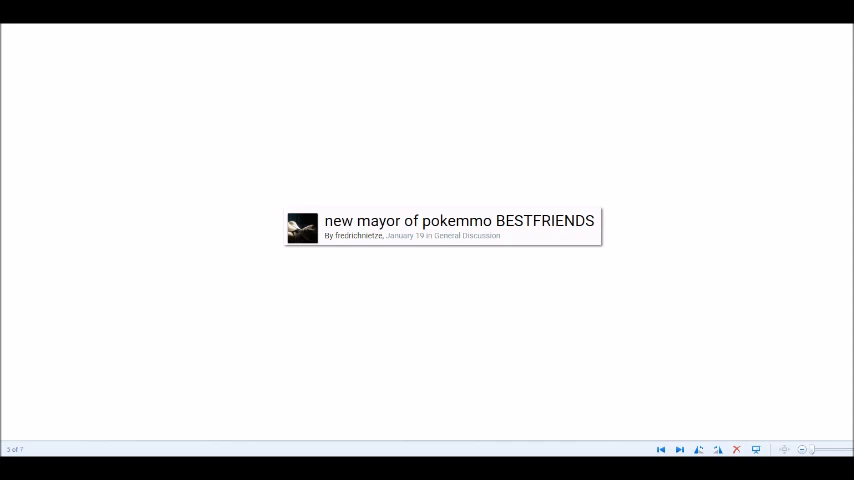
pyautogui.moveTo(673, 439)
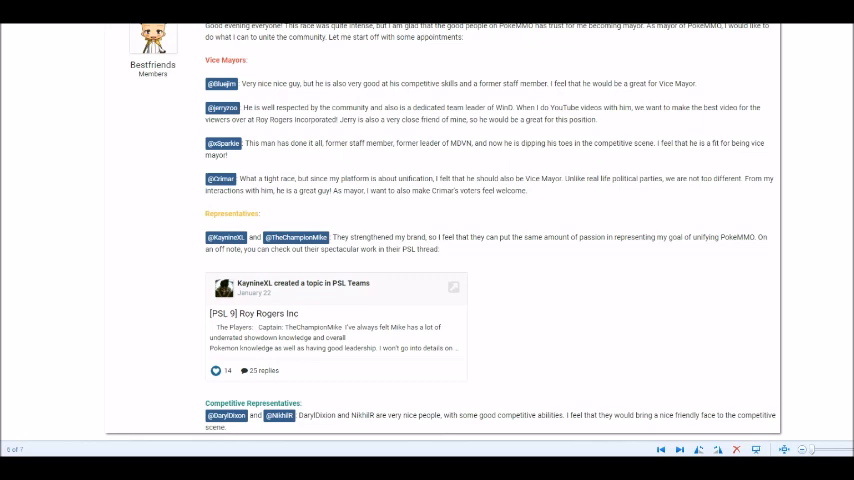
pyautogui.moveTo(682, 351)
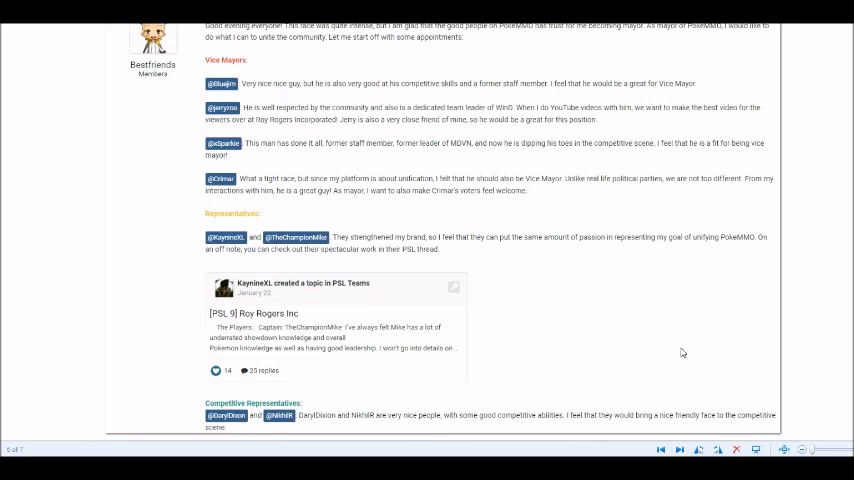
pyautogui.moveTo(727, 312)
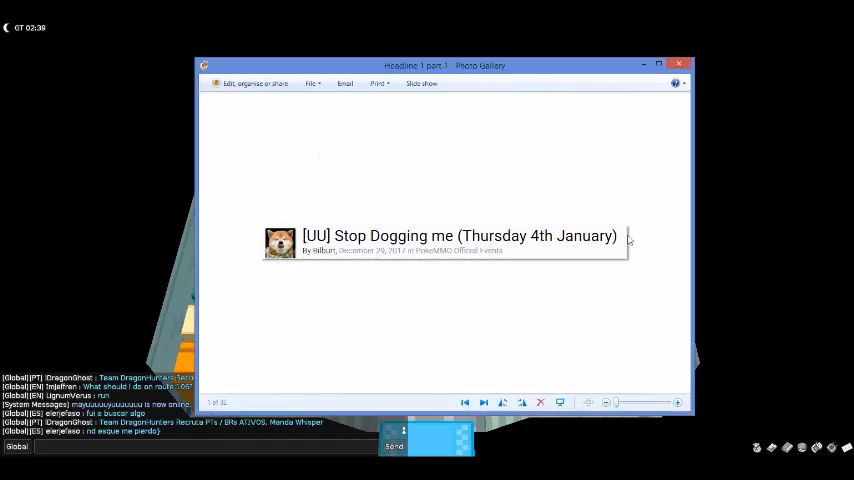
pyautogui.moveTo(681, 269)
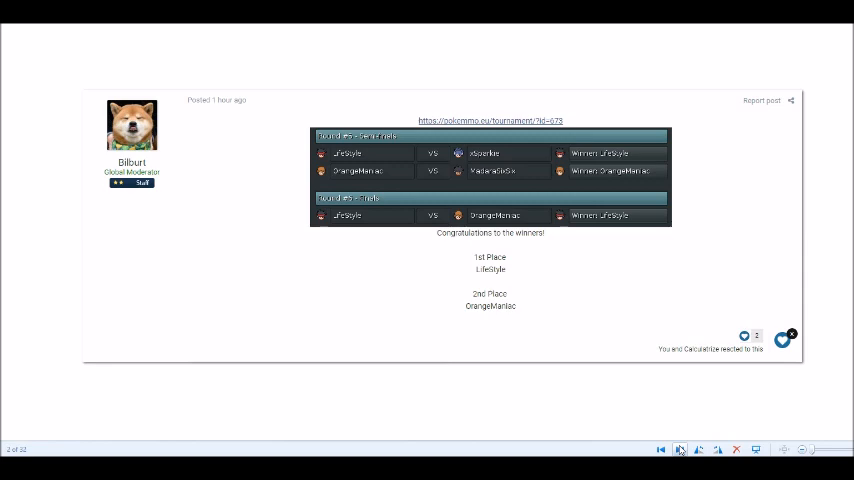
# Step: Advance to the '[Doubles] I'm over the Moon (Friday 5th January)' banner
pyautogui.click(679, 448)
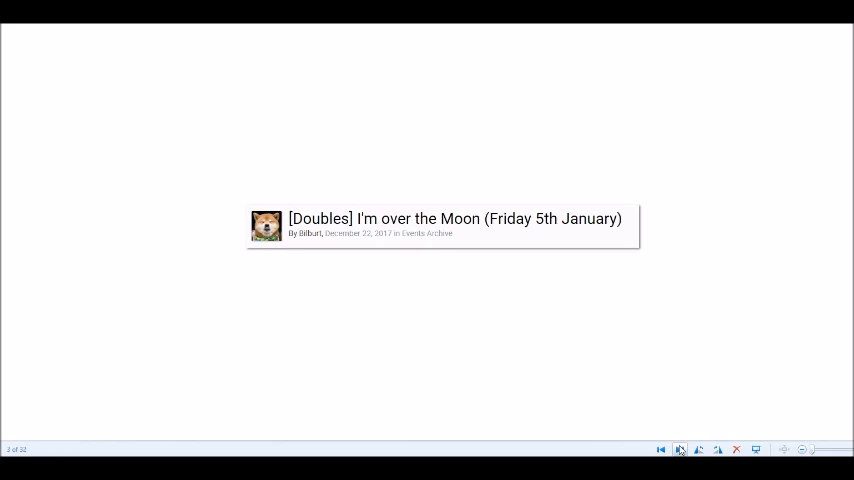
# Step: Step past the 'I'm in pure Bliss' banner to the '[OU] Come out of your Shell' headline
pyautogui.click(679, 448)
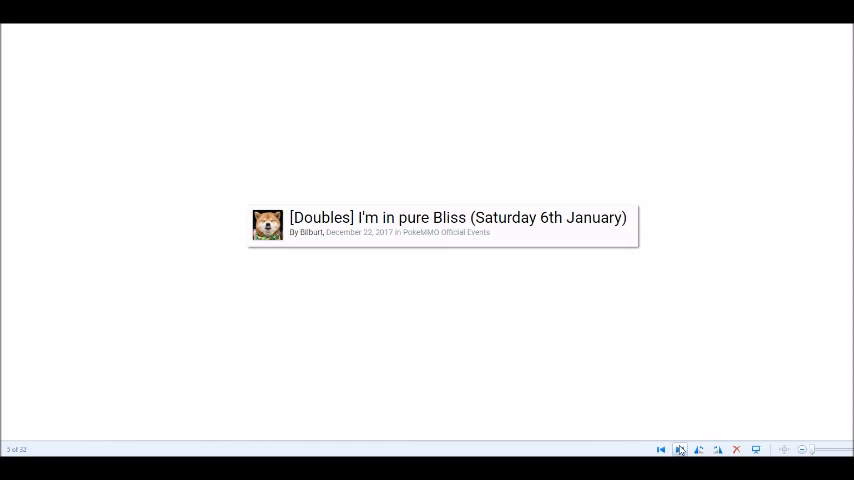
pyautogui.click(681, 447)
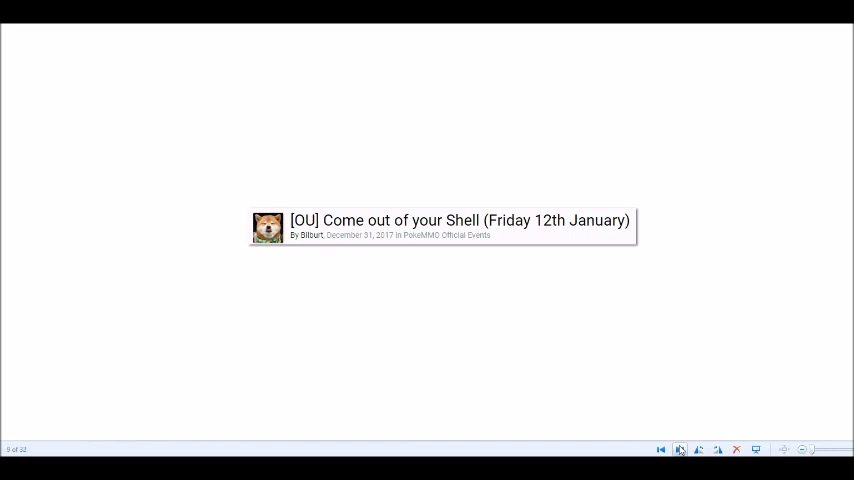
# Step: Advance to image 12 of 32, the results post naming BlueBreath as winner
pyautogui.click(682, 447)
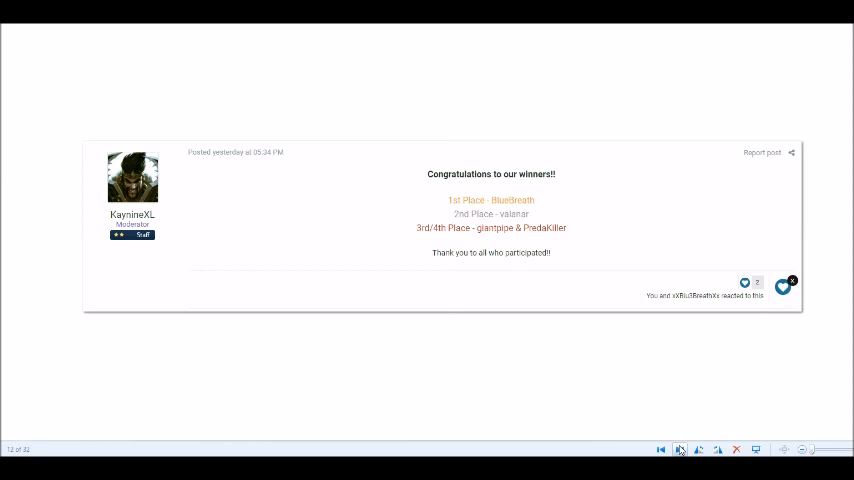
# Step: Advance to image 17, '[OU] It's Looming over (Sunday 21st January)'
pyautogui.click(680, 447)
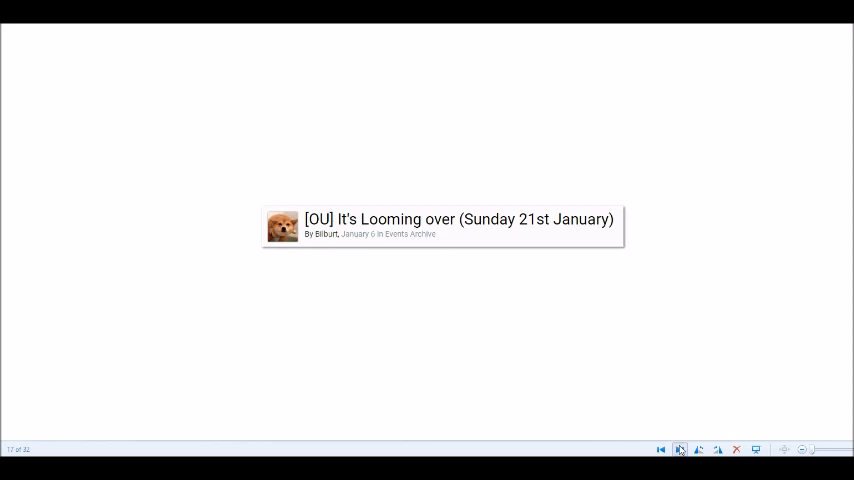
# Step: Step past the Looming over results to image 21, 'Team Tournament January (Saturday 27th)'
pyautogui.click(681, 448)
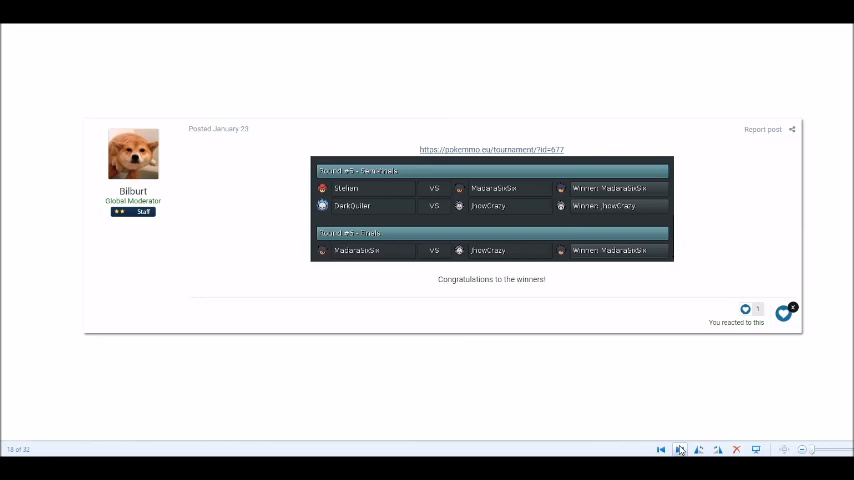
pyautogui.click(680, 449)
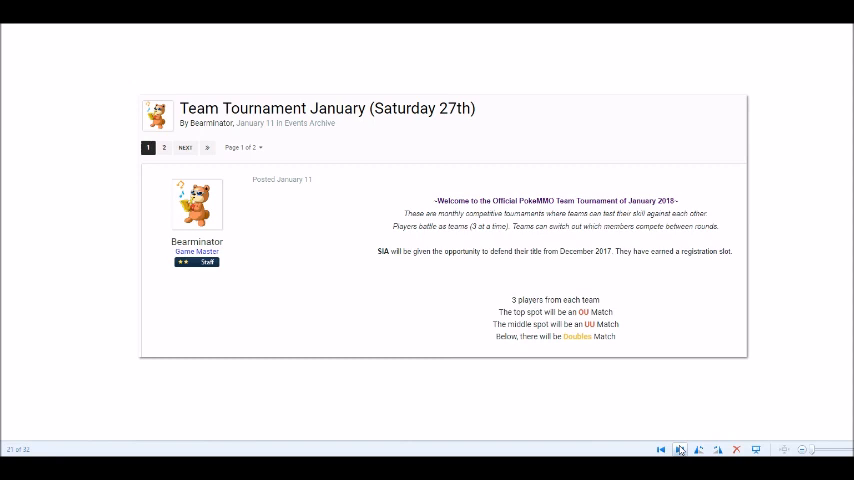
# Step: Show the first 2018 Team Tournament results post, then advance past it
pyautogui.click(678, 449)
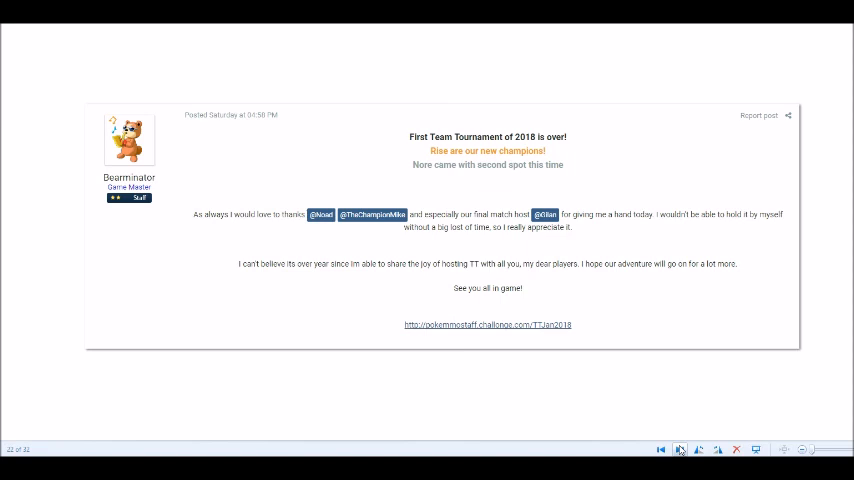
pyautogui.click(680, 449)
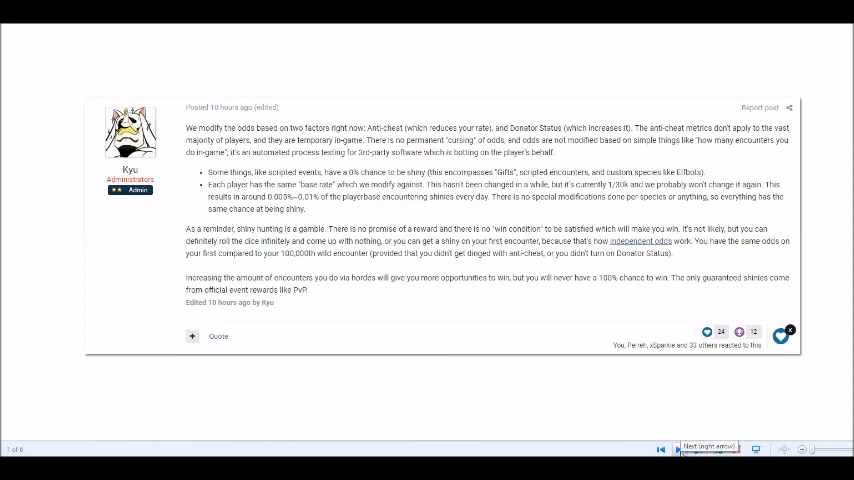
# Step: Advance to image 2 of 6, the Wikipedia article on Independence (probability theory)
pyautogui.click(678, 445)
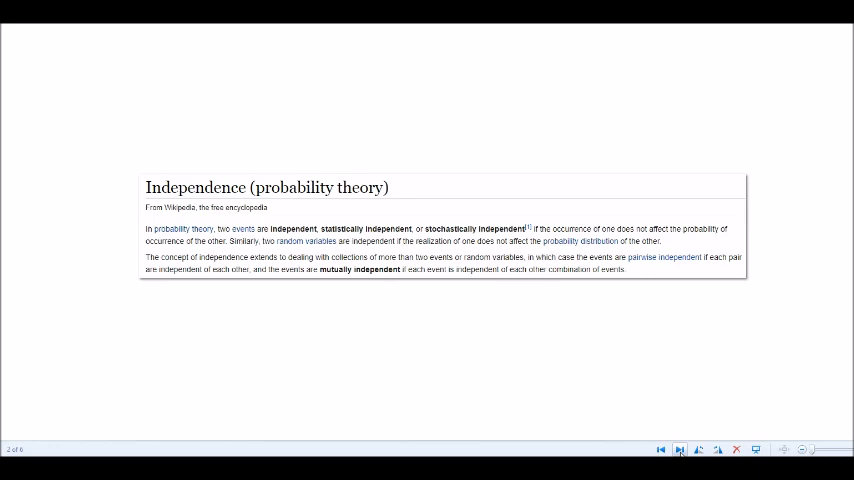
# Step: Advance to image 3 of 6, the administrator's reply about shinies per horde
pyautogui.click(680, 446)
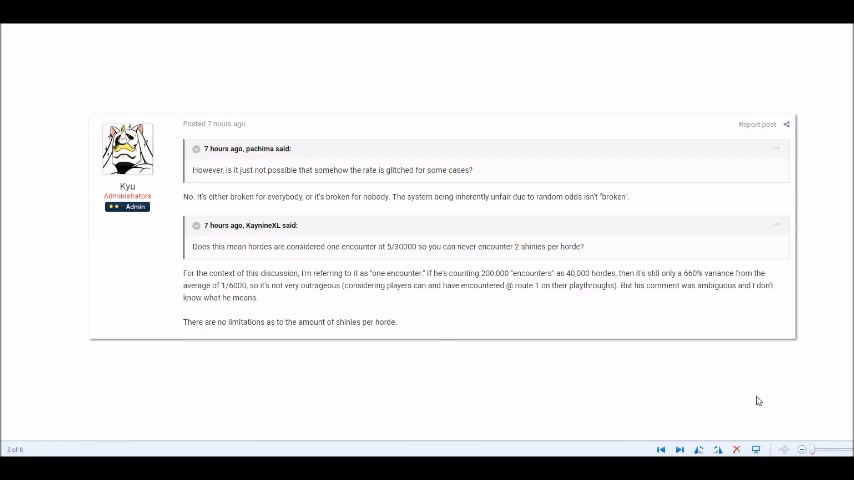
pyautogui.moveTo(751, 415)
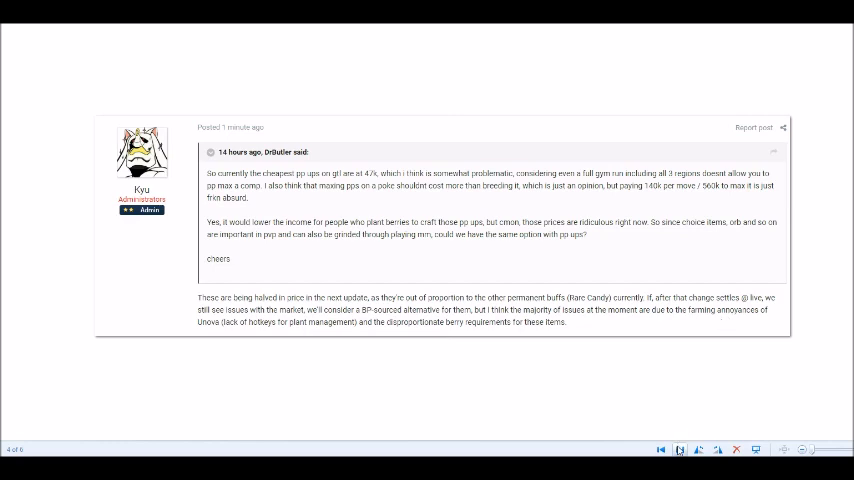
pyautogui.moveTo(678, 448)
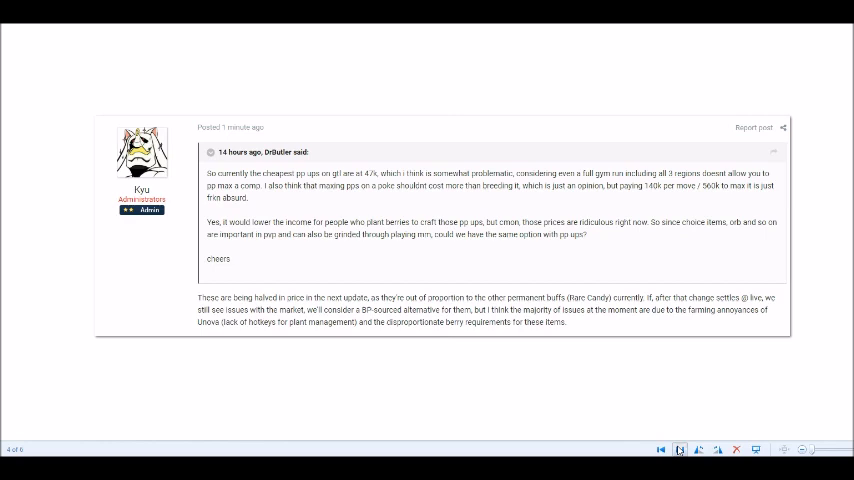
pyautogui.click(680, 446)
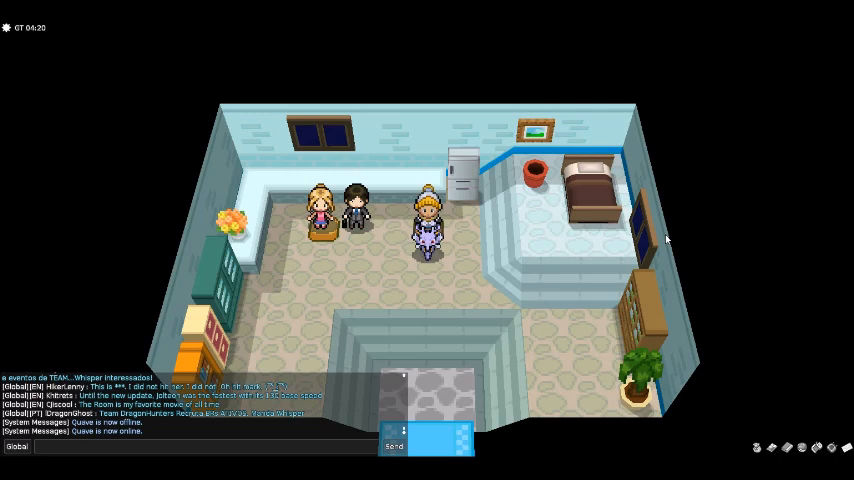
pyautogui.moveTo(642, 231)
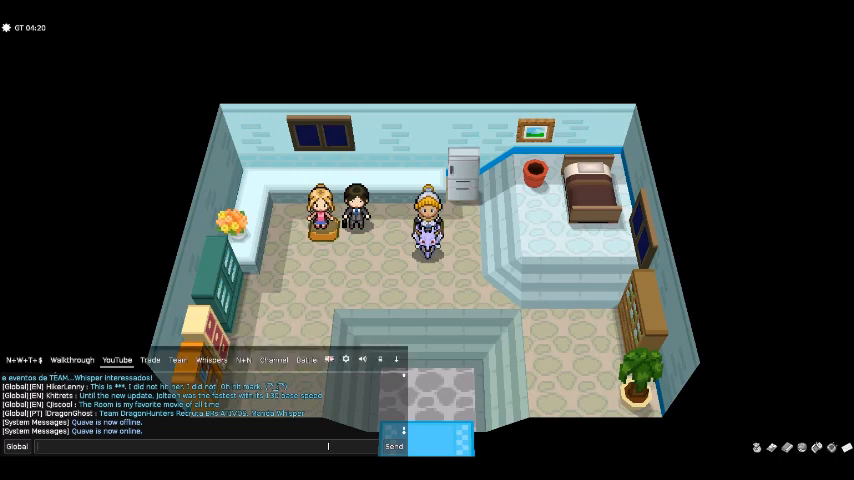
# Step: Type 'Bya YouTu' into the global chat box as the start of a goodbye
pyautogui.write('Bya YouTu')
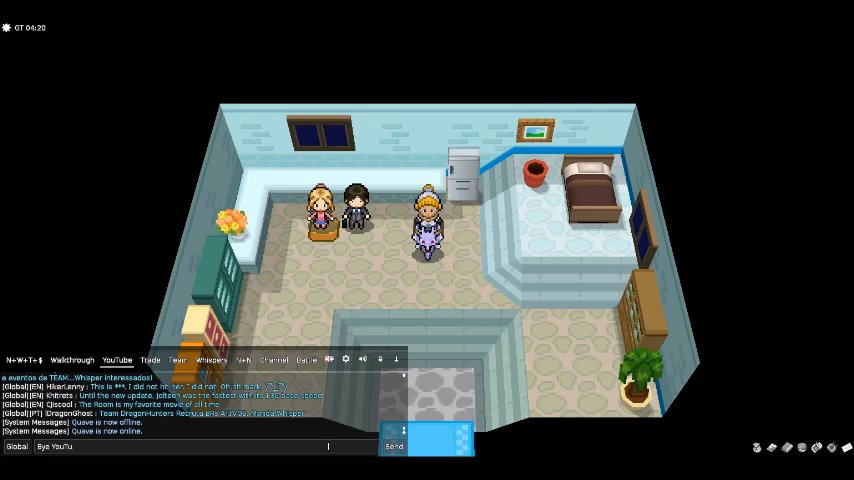